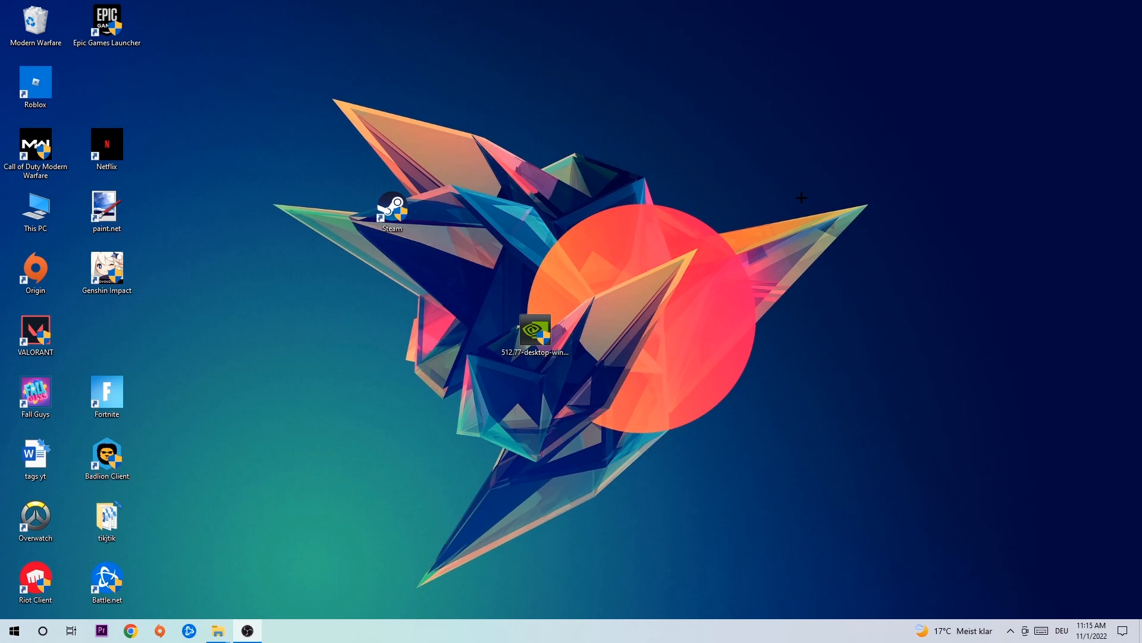
Bring up the Run dialog with Win+R to launch a program by name
key("Win+r")
type("cmd")
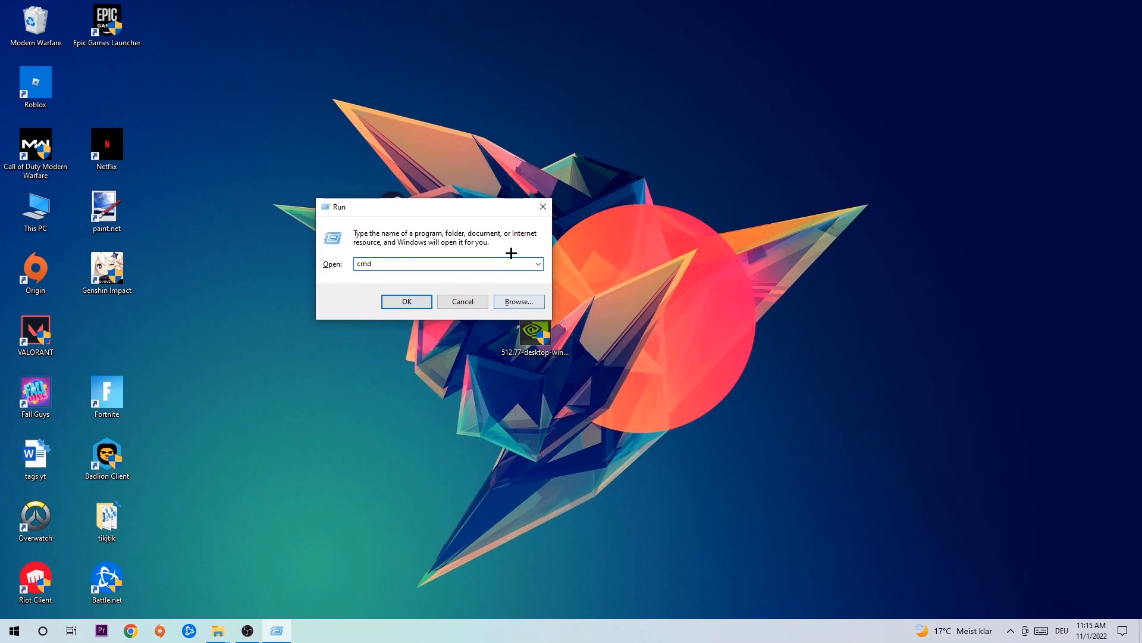
Launch cmd maximized and run ipconfig /flushdns to flush the DNS resolver cache
left_click(407, 301)
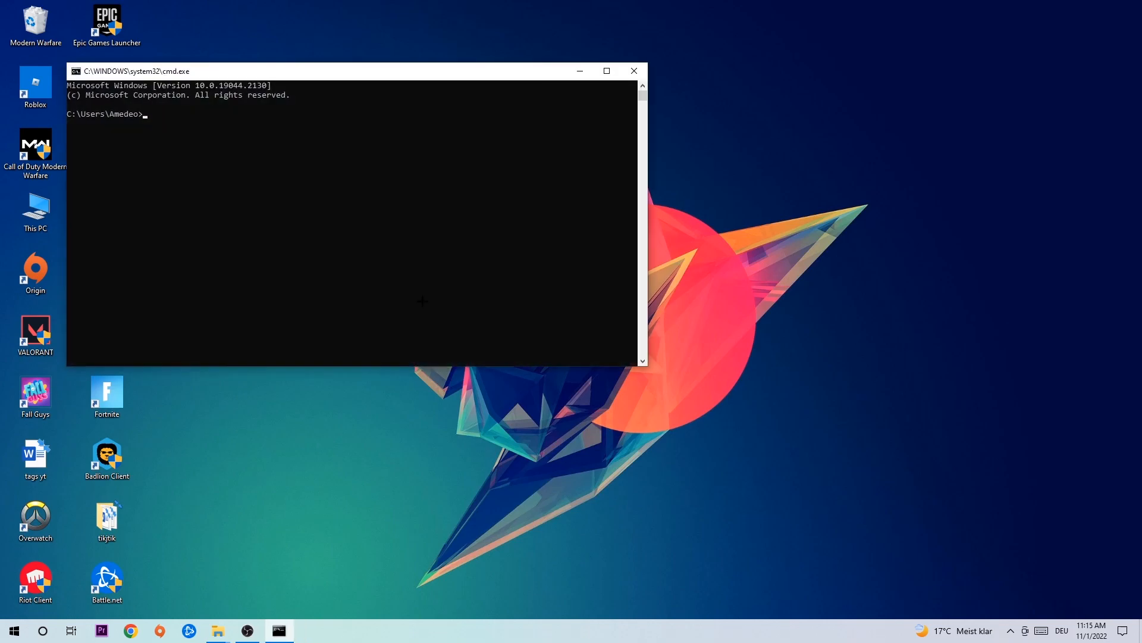
left_click(605, 71)
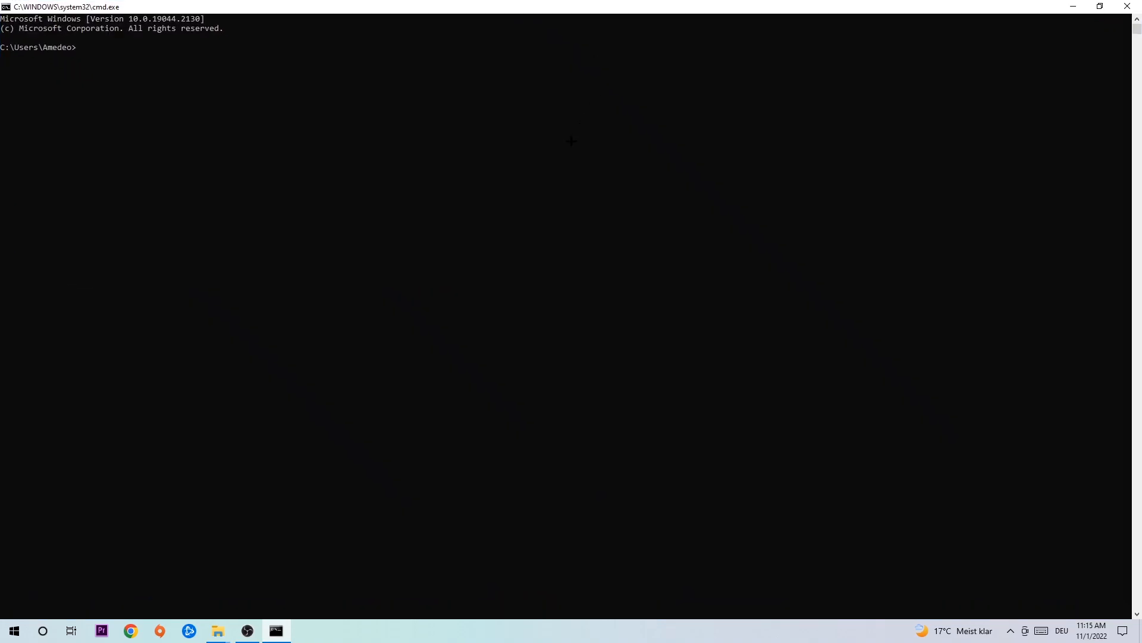
type("i")
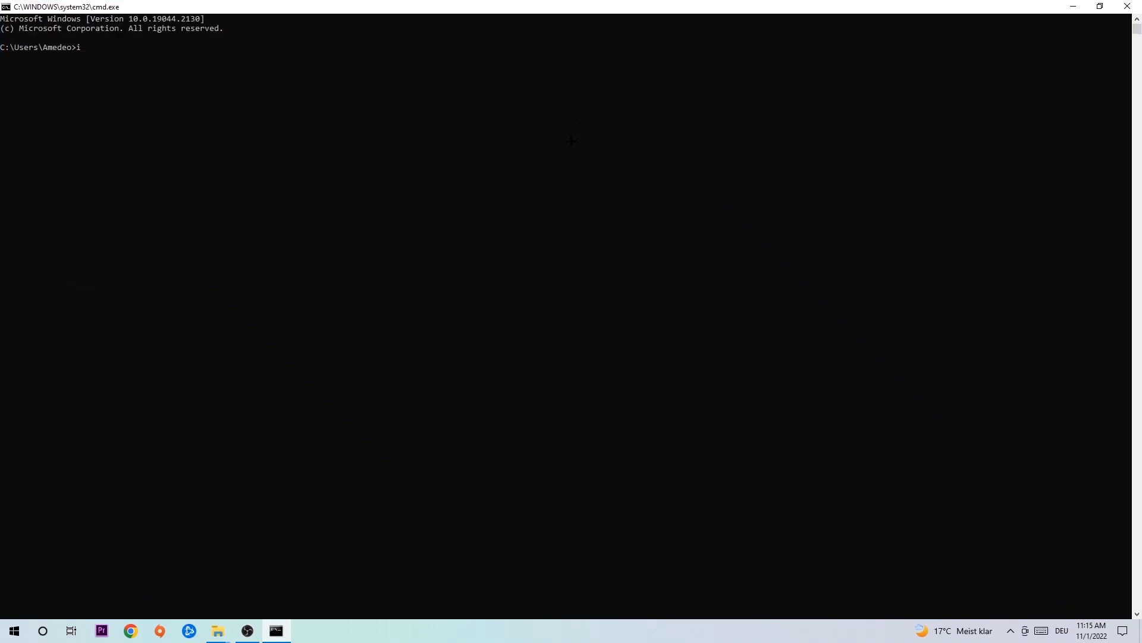
type("pconfig")
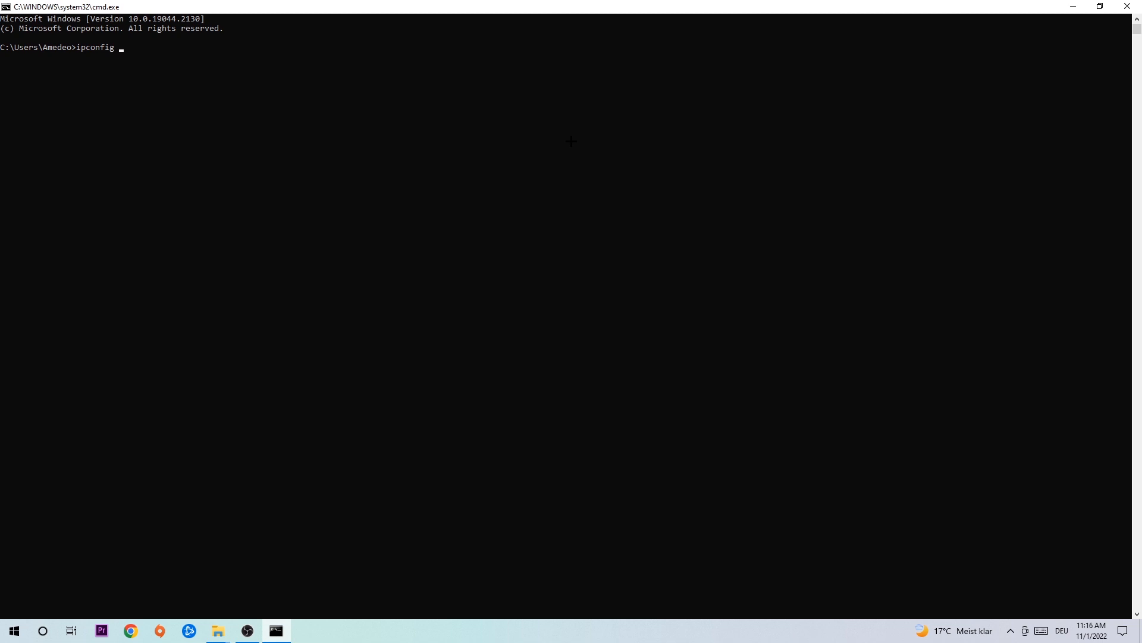
type("/flushdns")
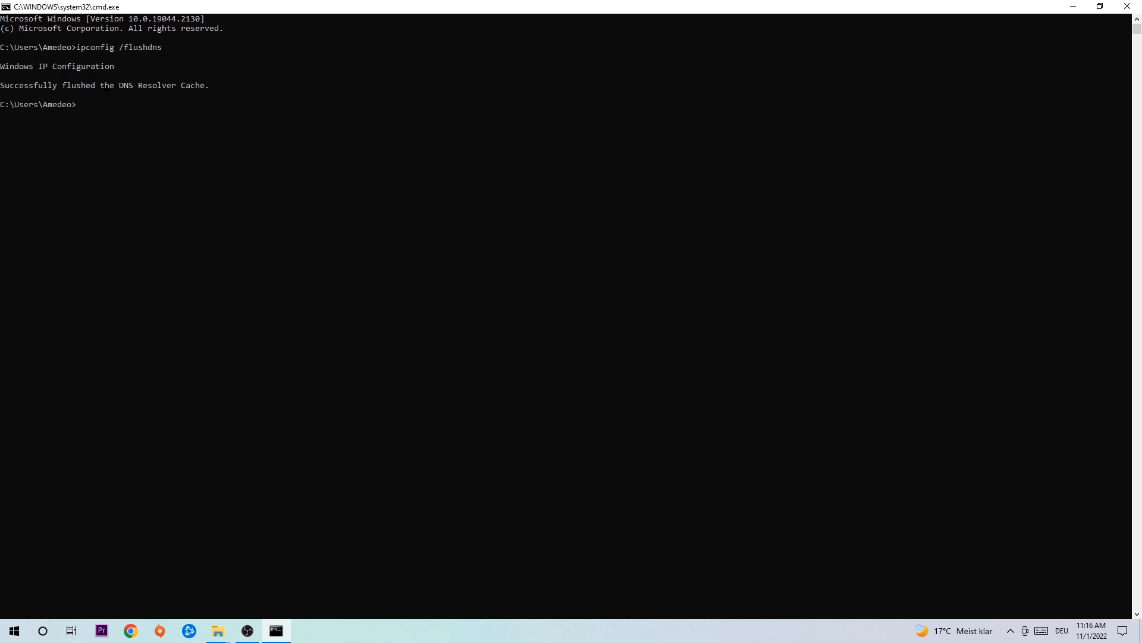
mouse_move(1126, 6)
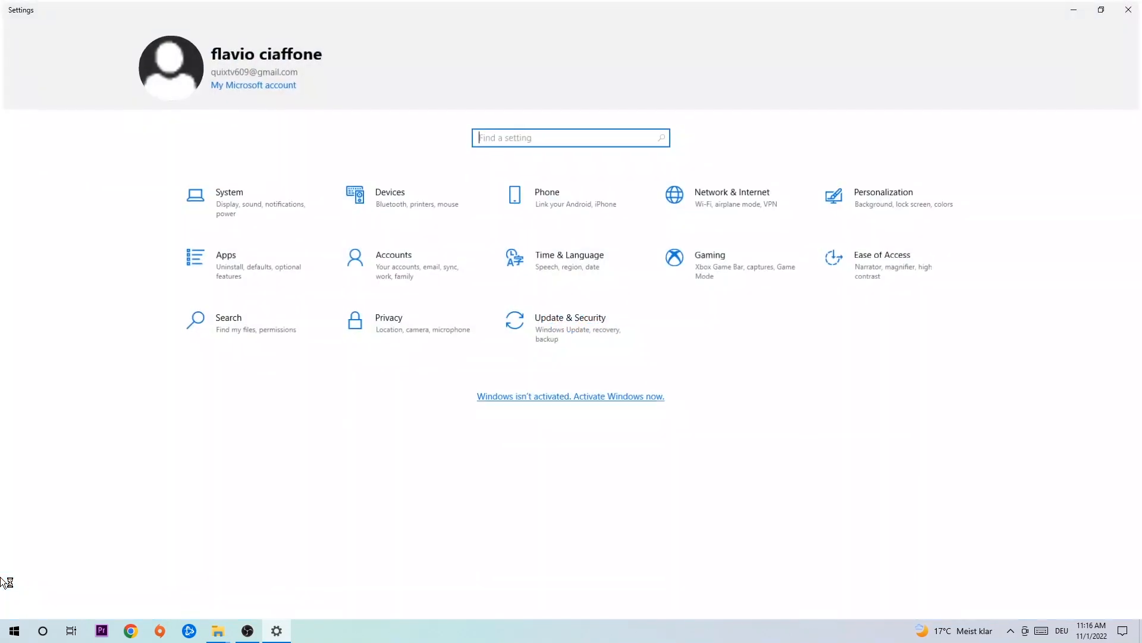
Go to the Network & Internet status page in Windows Settings
left_click(733, 197)
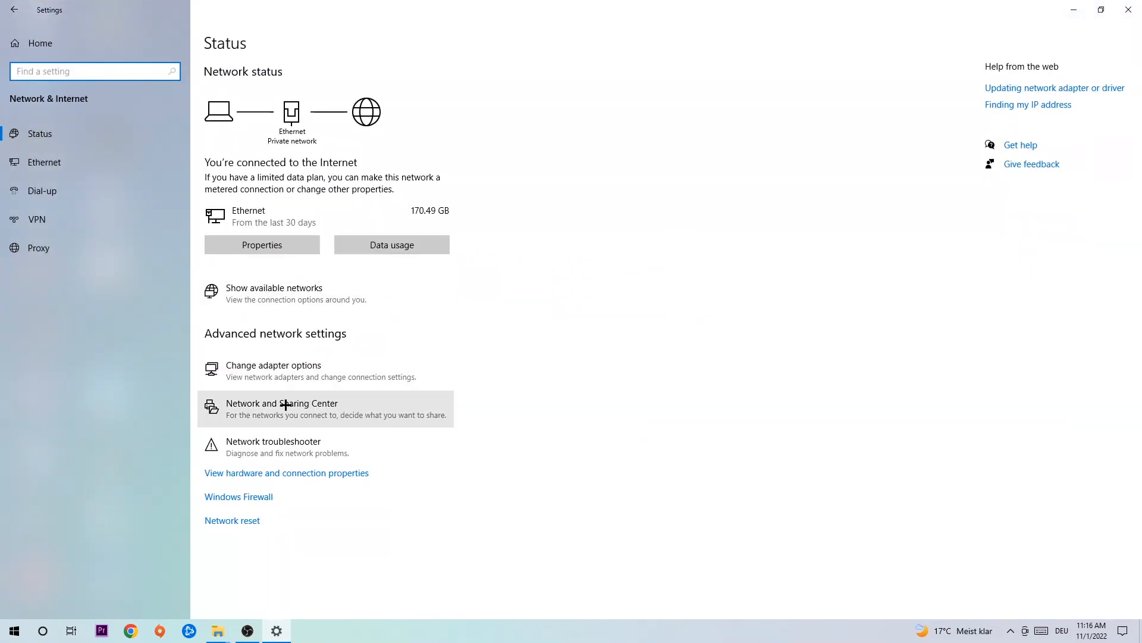
Reach the Network and Sharing Center for the active Ethernet network
left_click(298, 403)
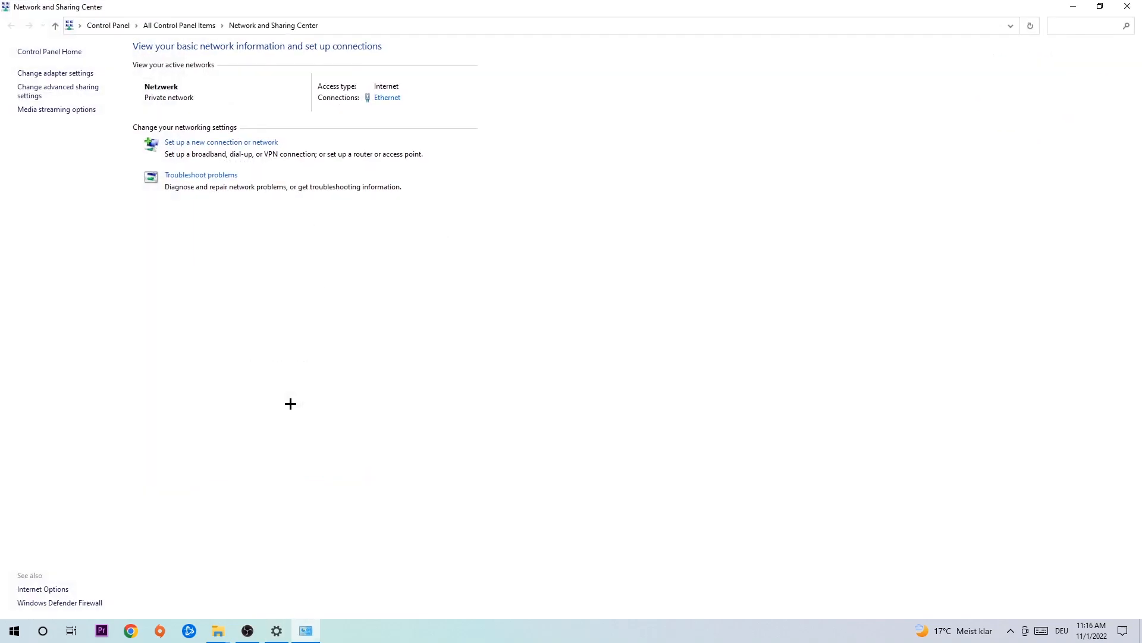
mouse_move(194, 182)
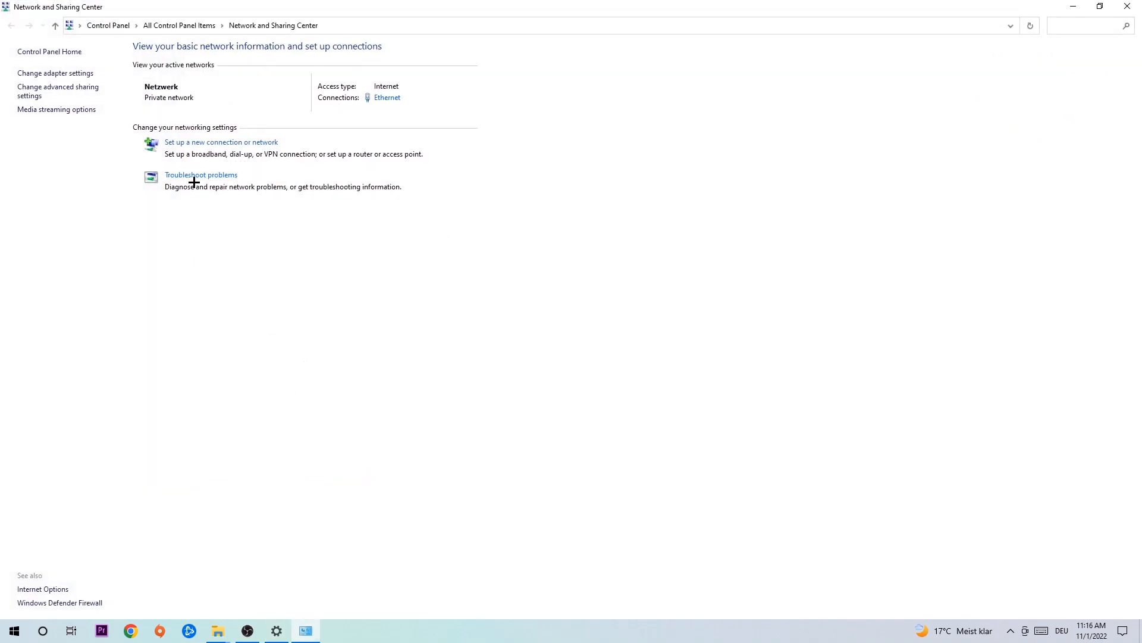
mouse_move(200, 181)
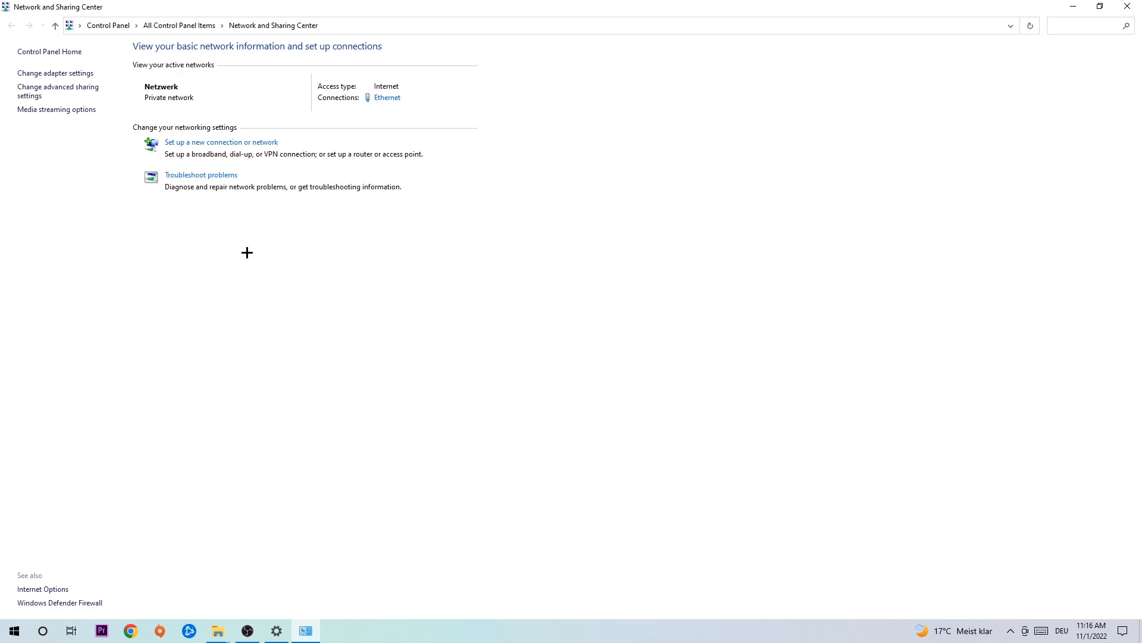
mouse_move(205, 217)
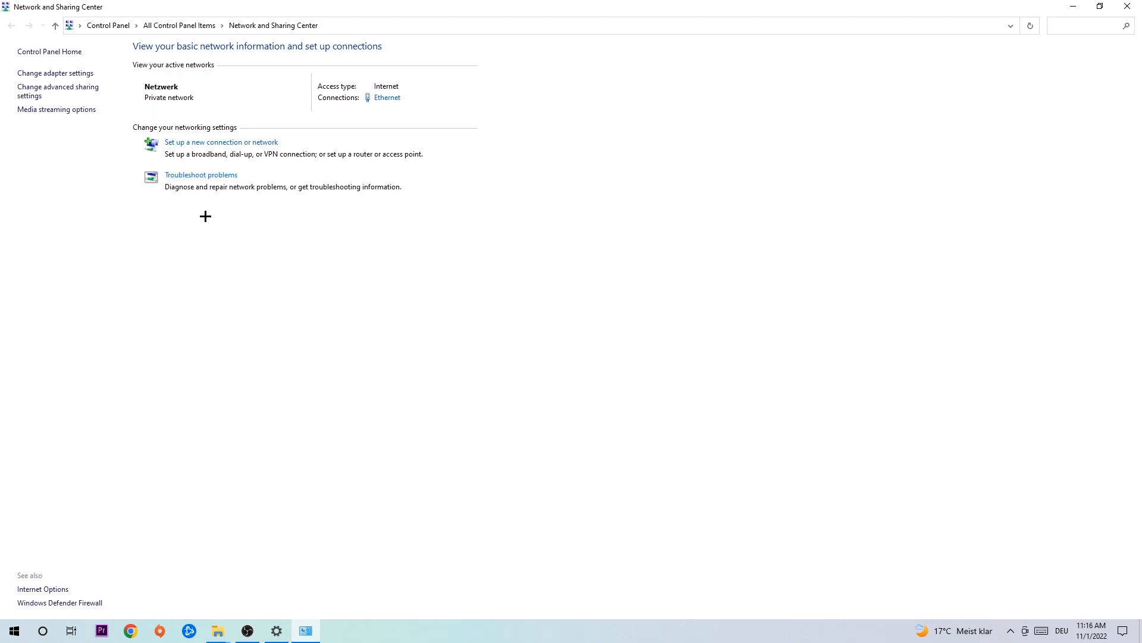
mouse_move(197, 179)
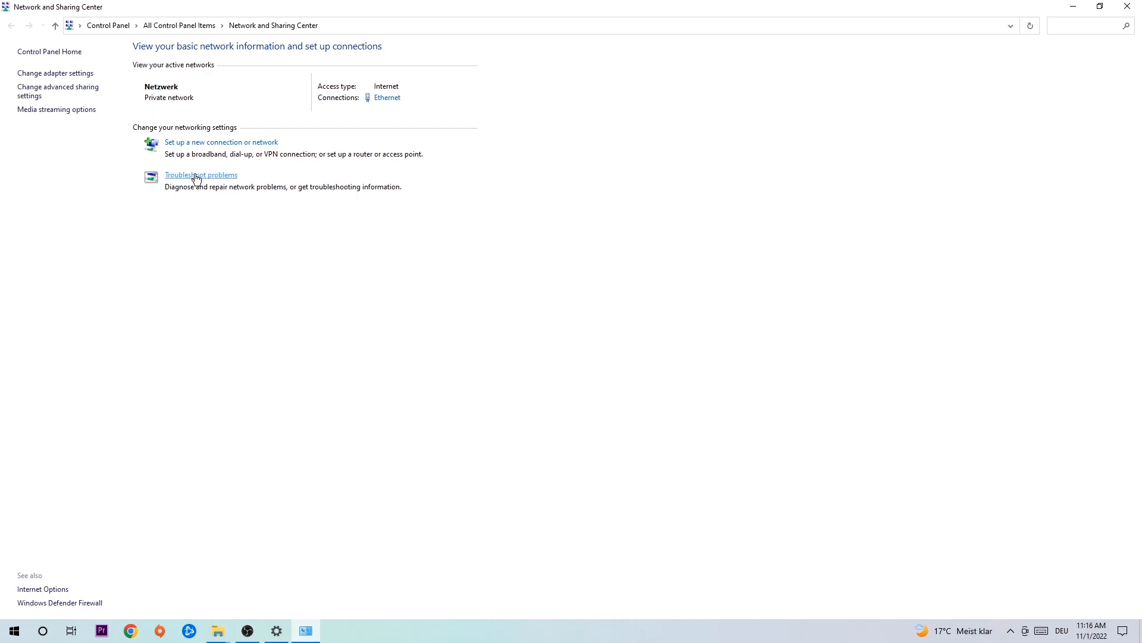
mouse_move(47, 76)
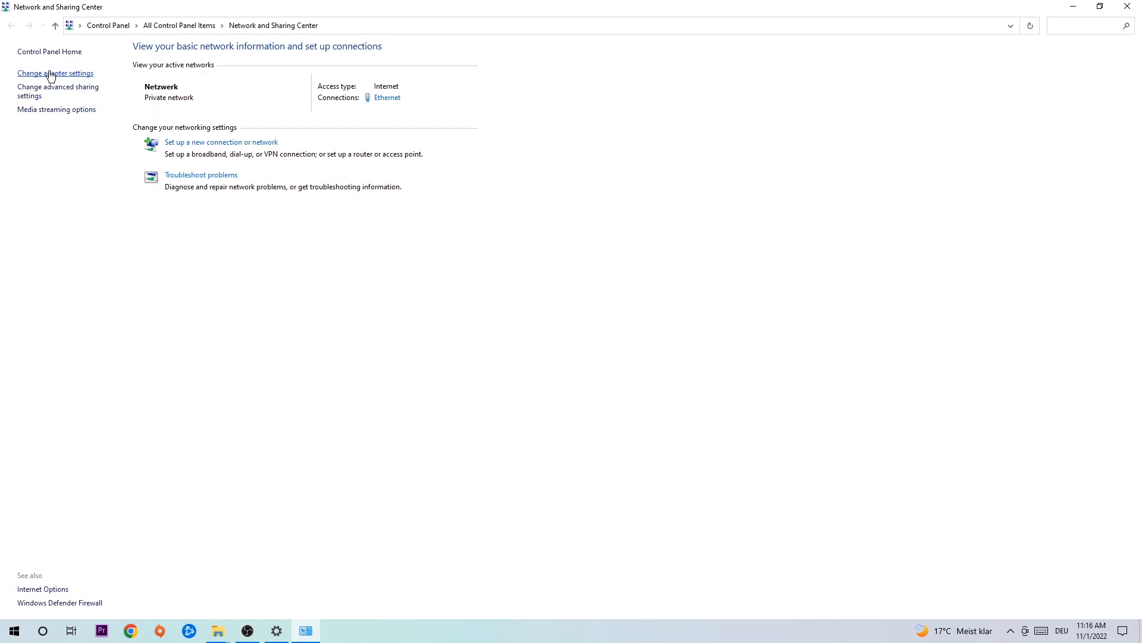
Disable and re-enable the Ethernet adapter in Network Connections, then close the network windows
left_click(55, 73)
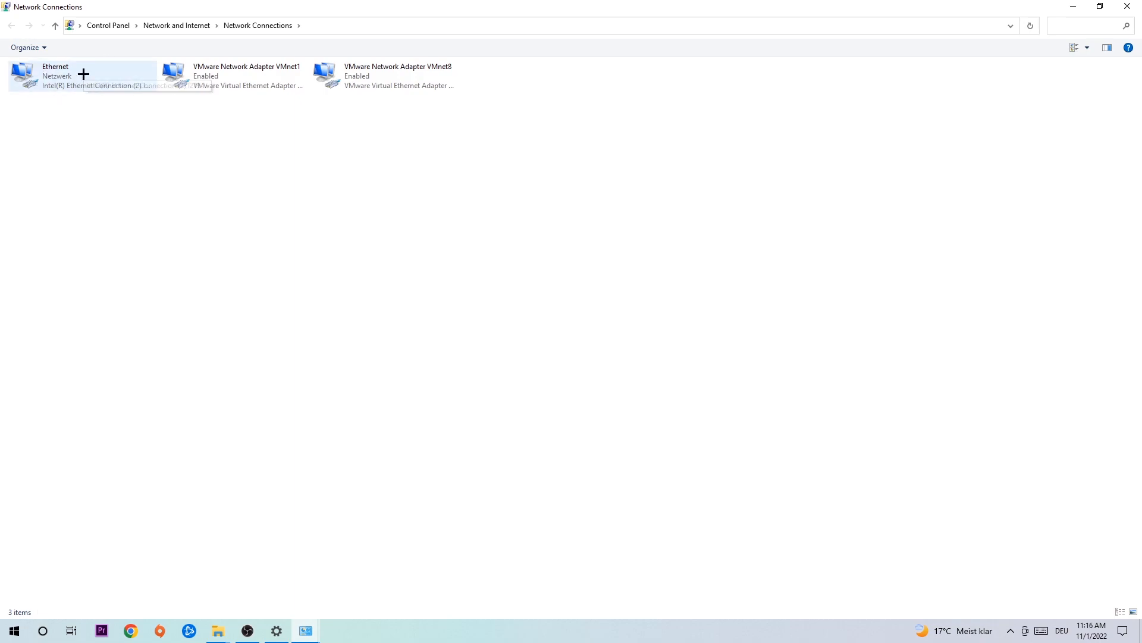
mouse_move(86, 73)
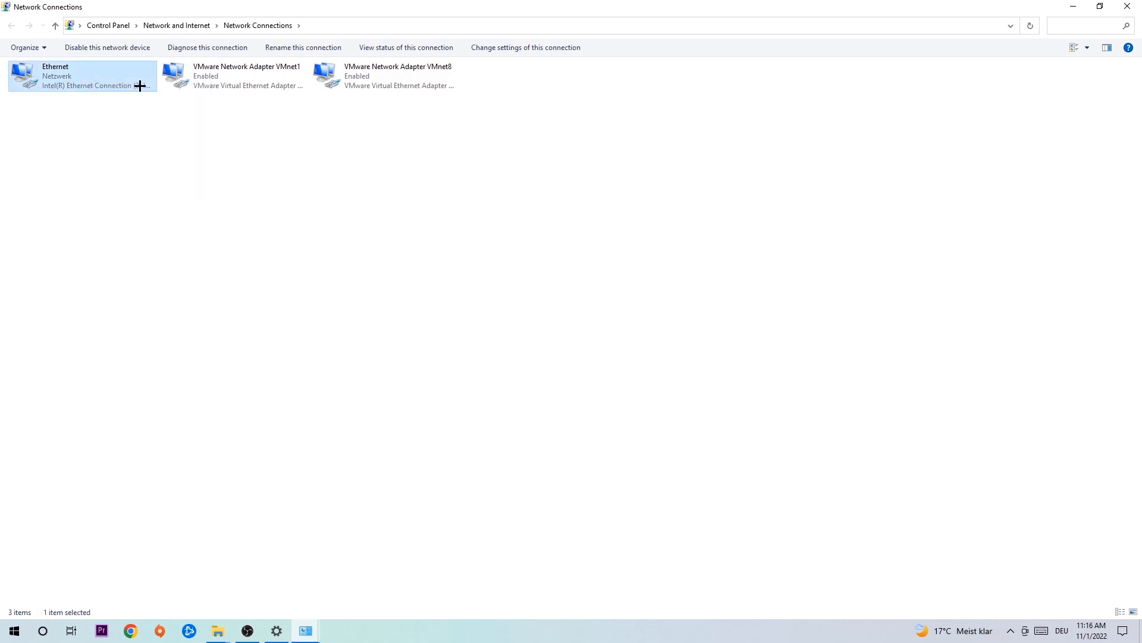
left_click(108, 48)
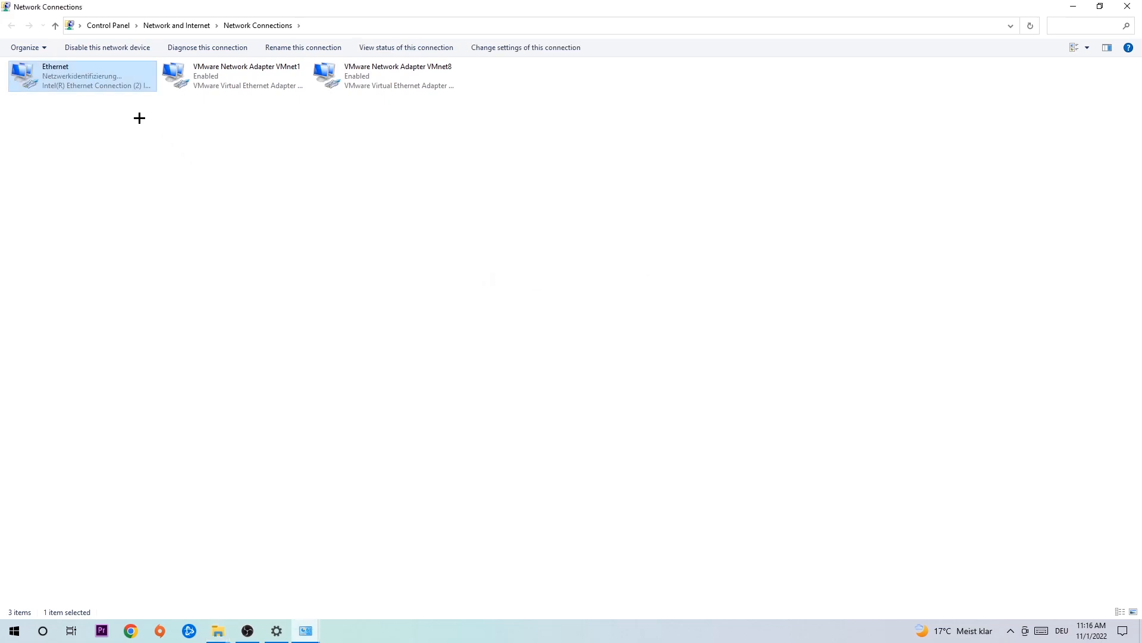
mouse_move(83, 91)
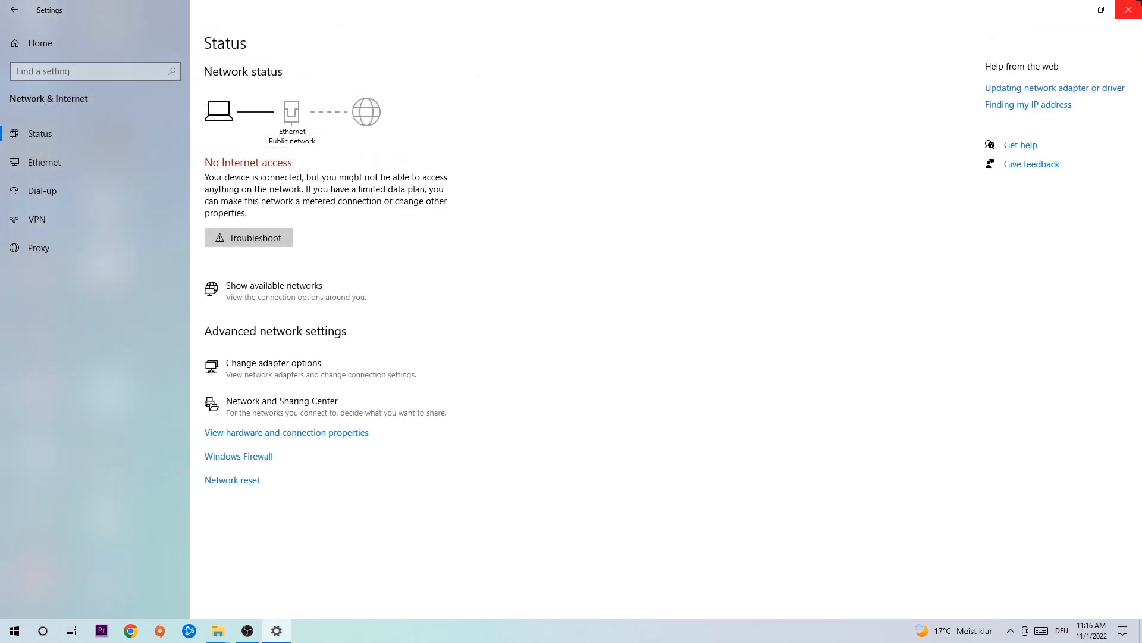
left_click(1130, 10)
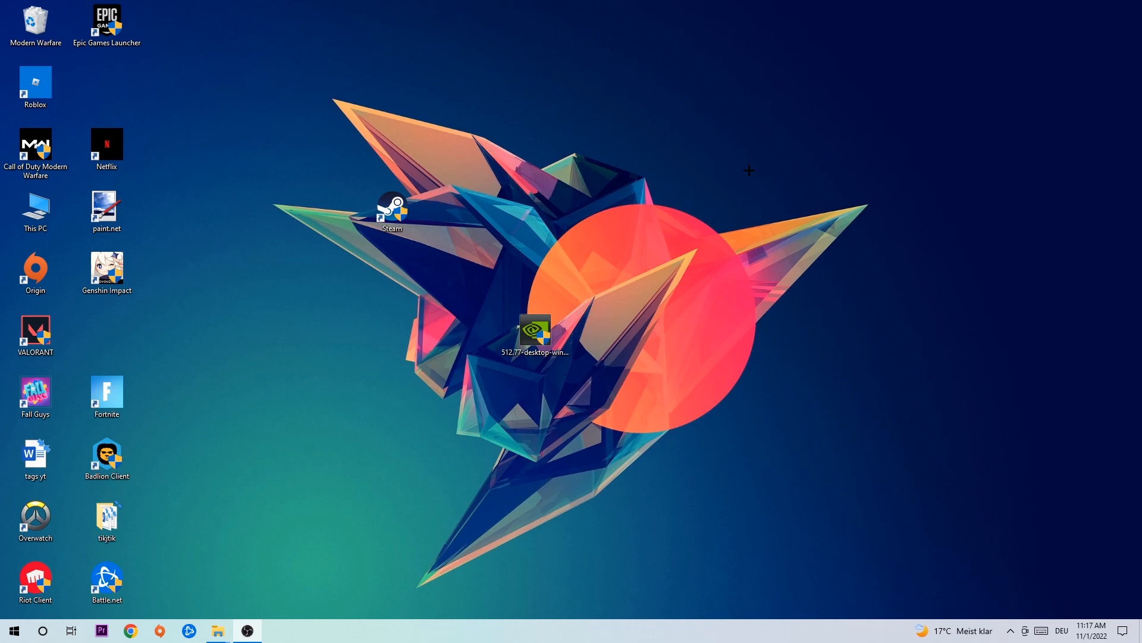
mouse_move(743, 169)
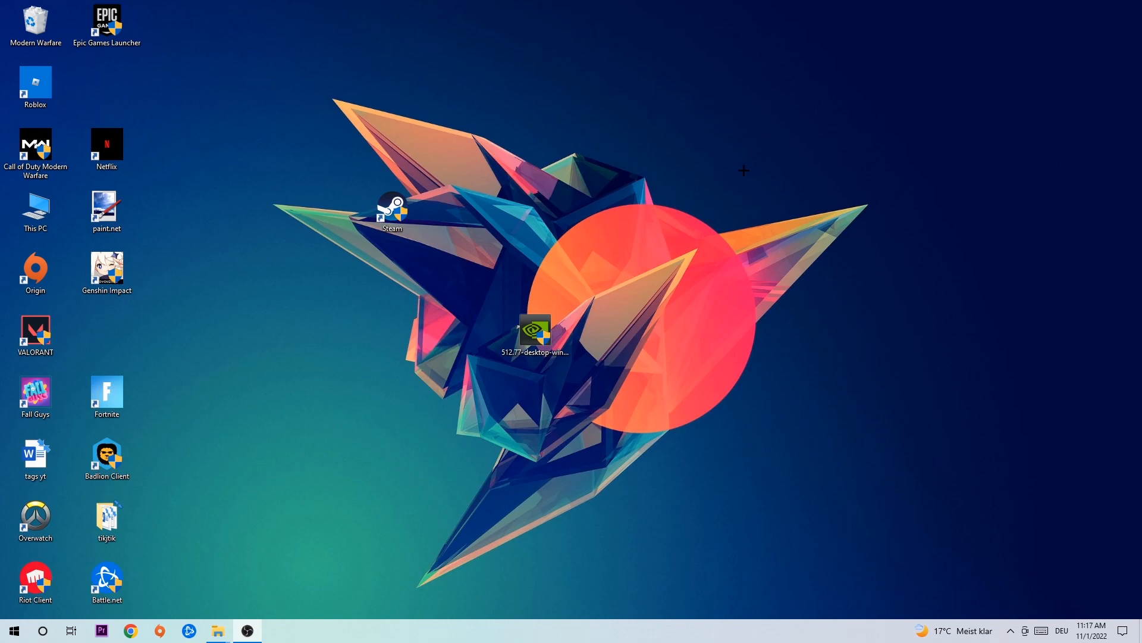